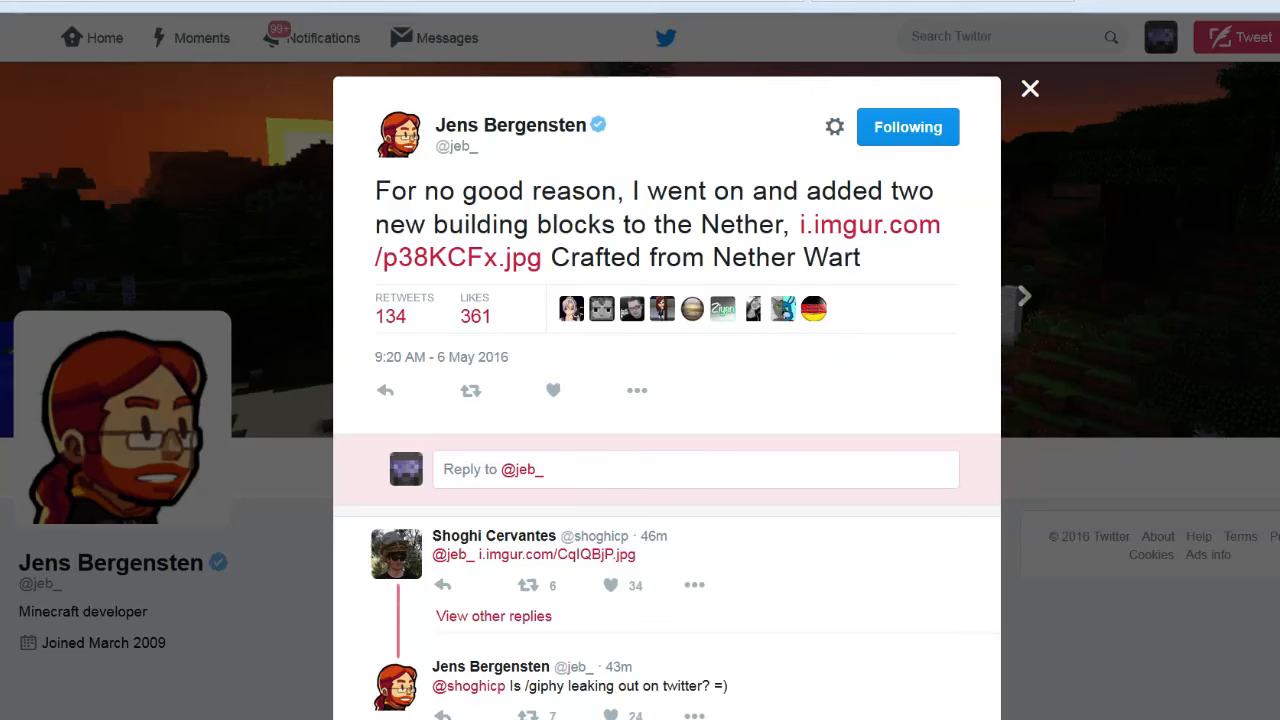
mouse_move(1224, 313)
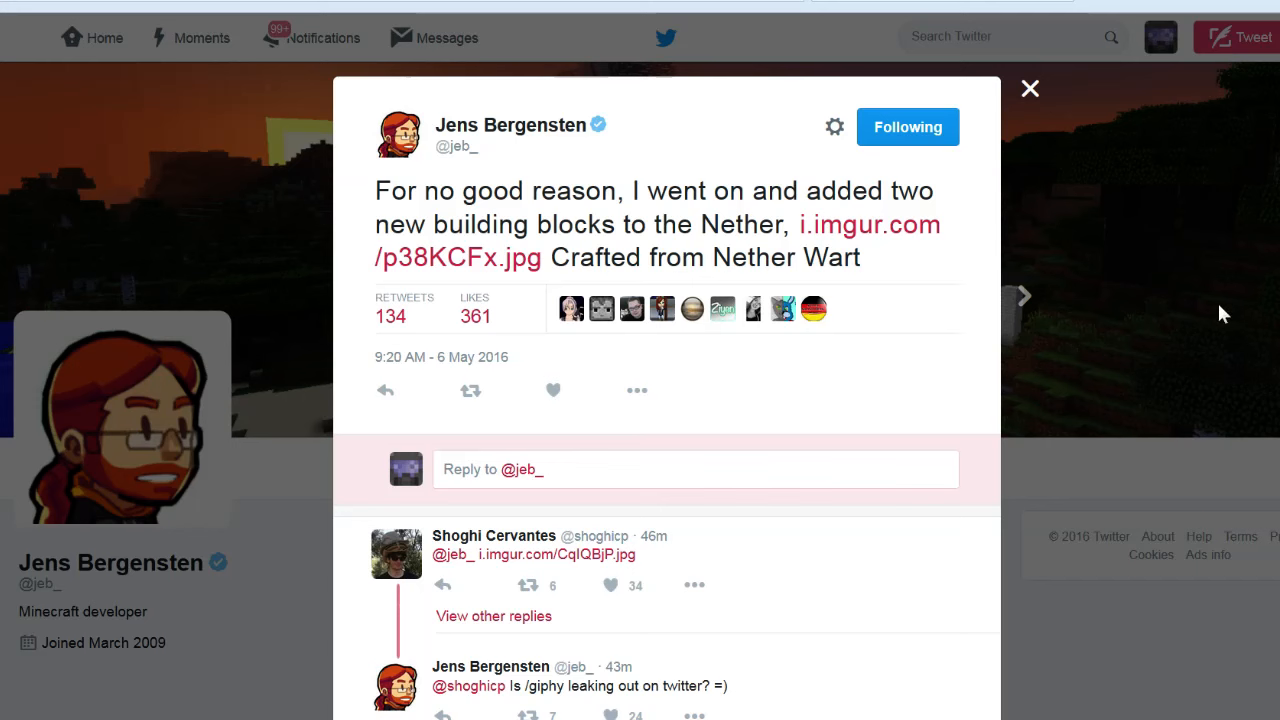
mouse_move(443, 197)
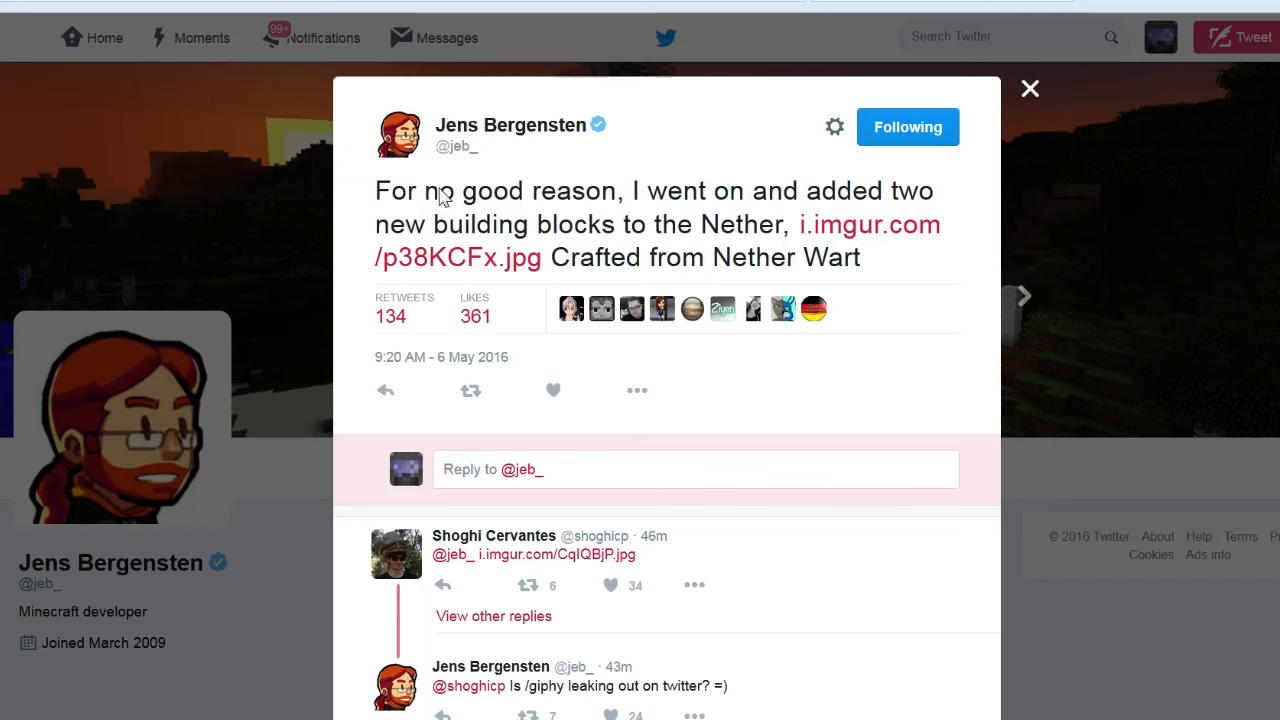
mouse_move(779, 233)
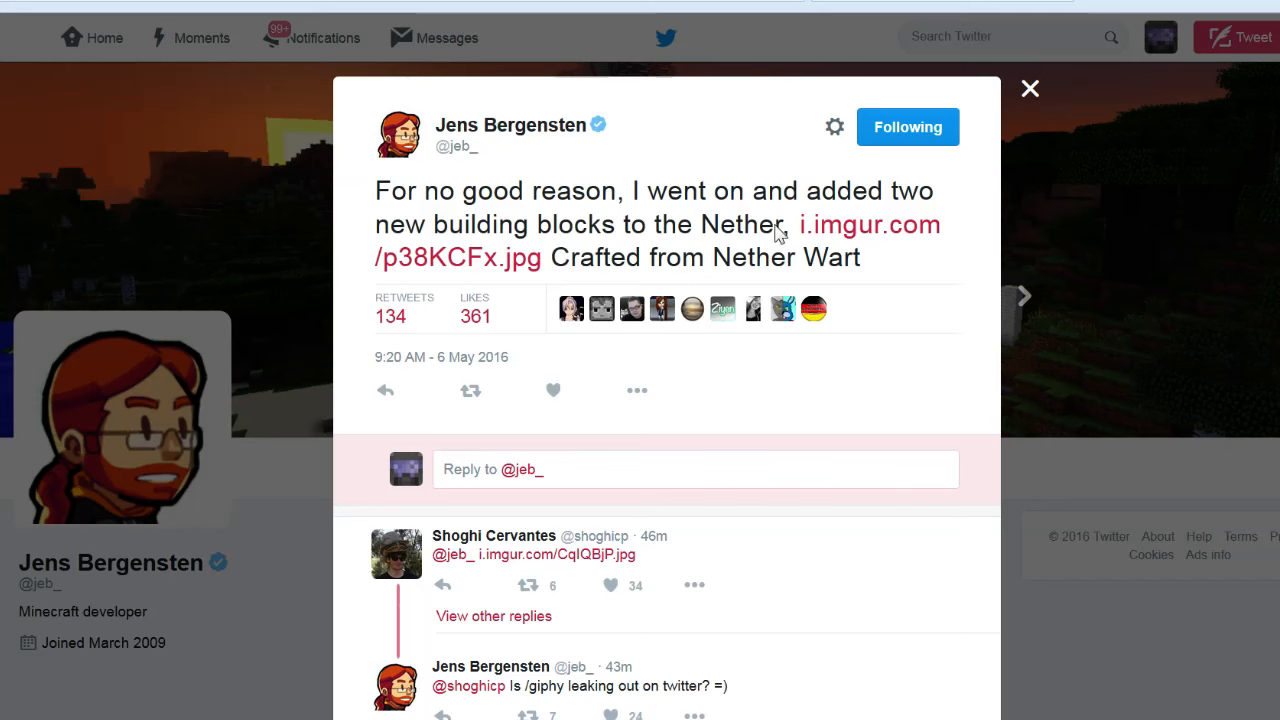
mouse_move(665, 285)
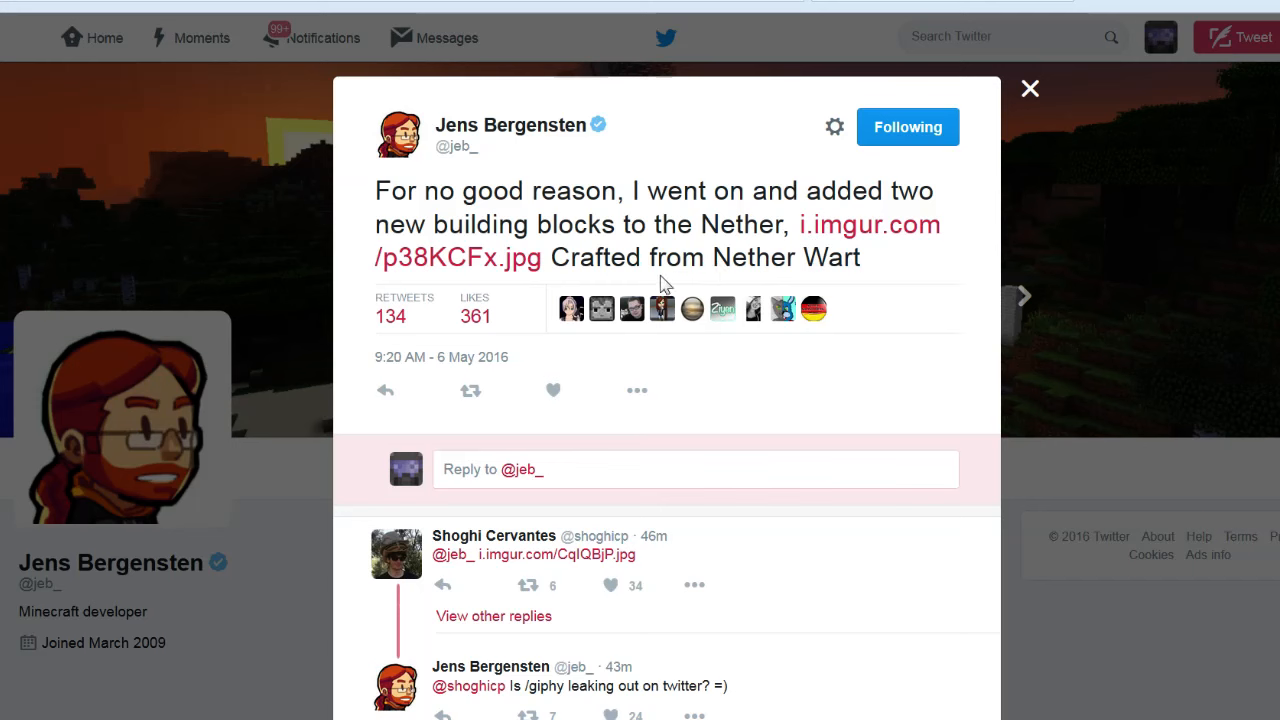
mouse_move(862, 268)
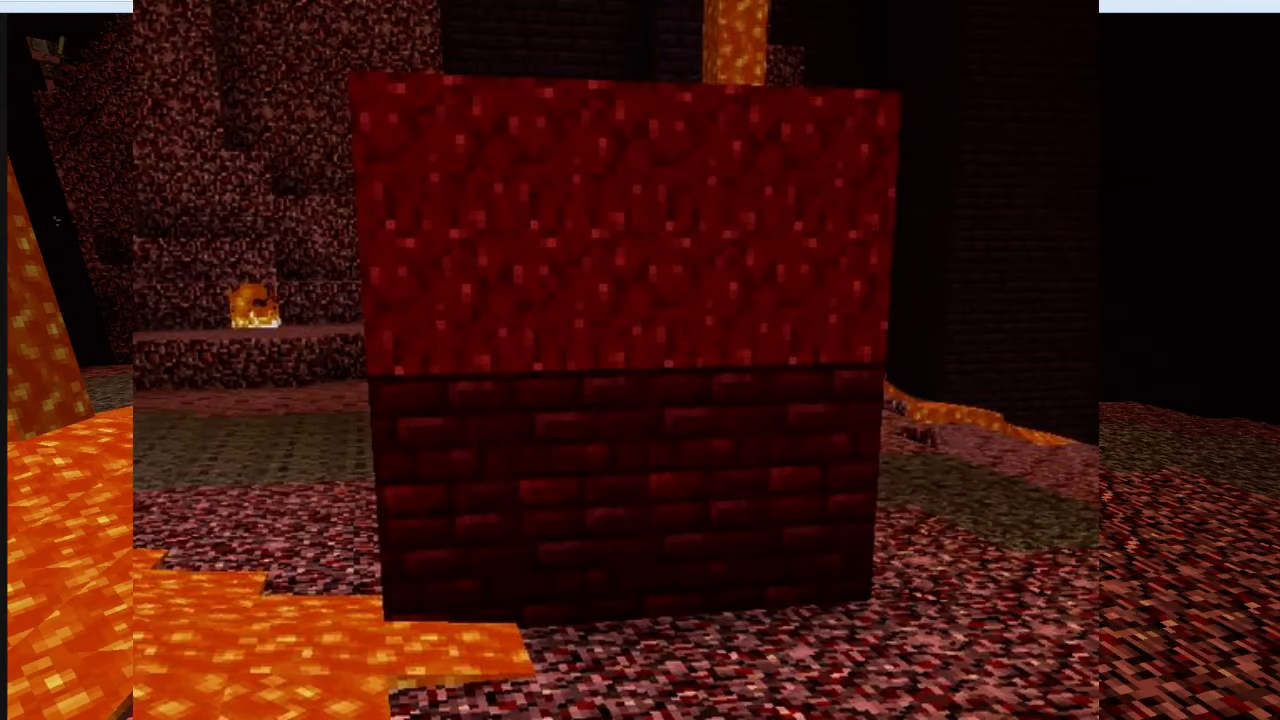
mouse_move(1246, 308)
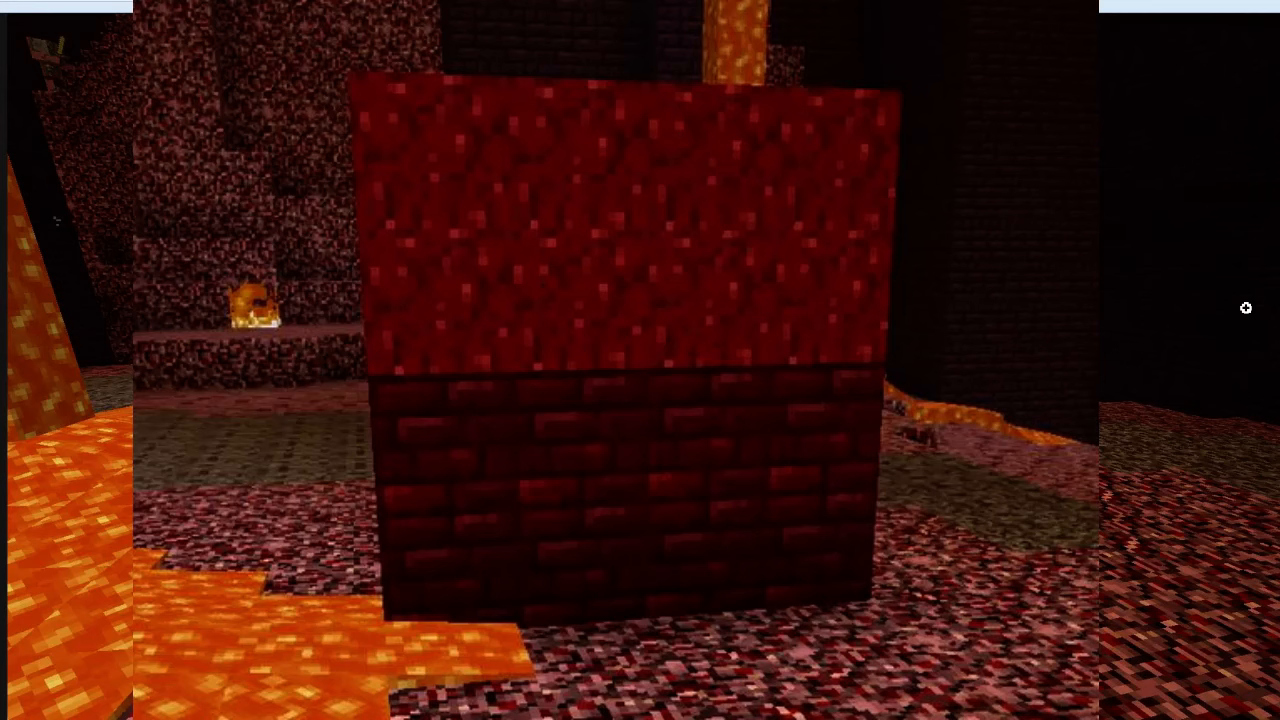
mouse_move(1200, 318)
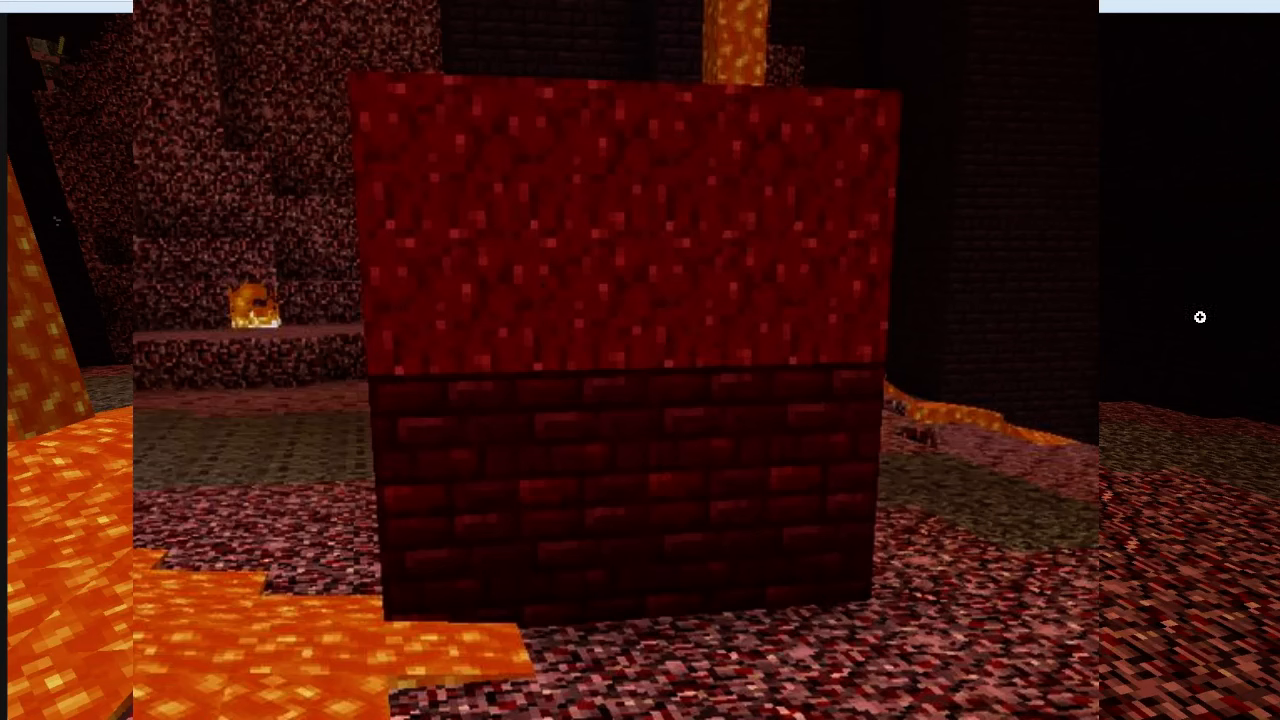
mouse_move(498, 549)
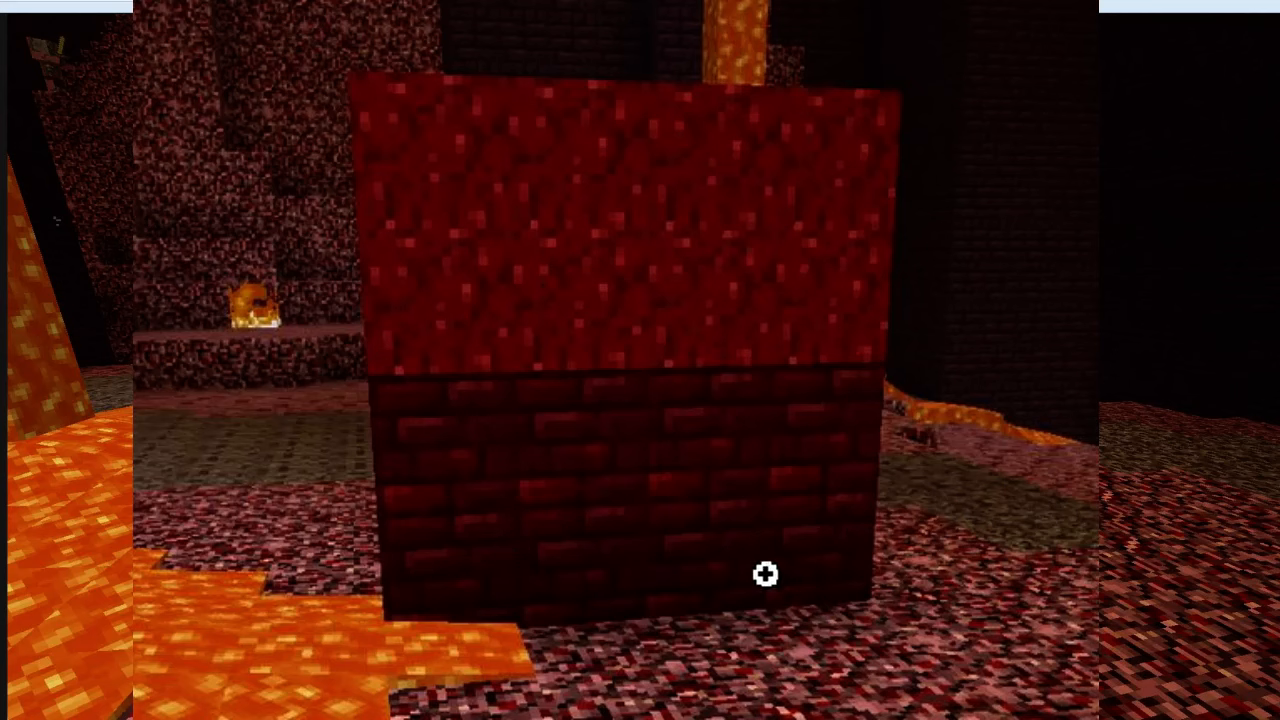
mouse_move(670, 150)
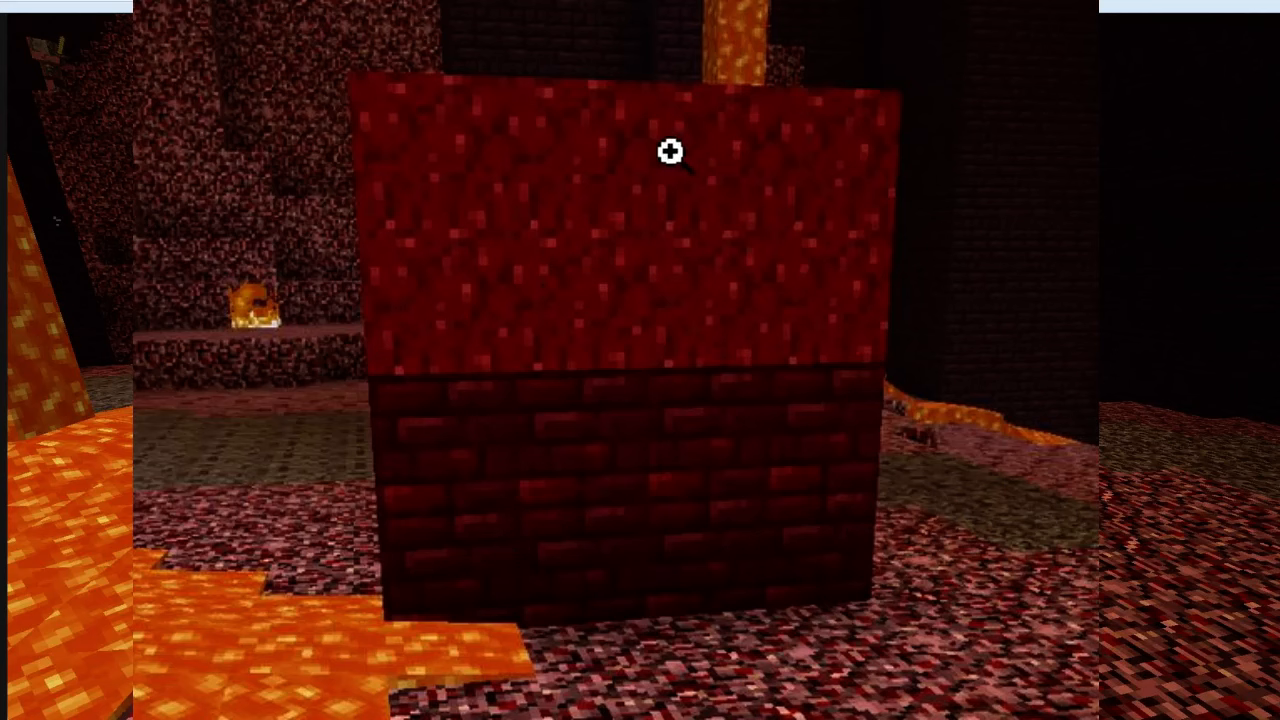
mouse_move(555, 260)
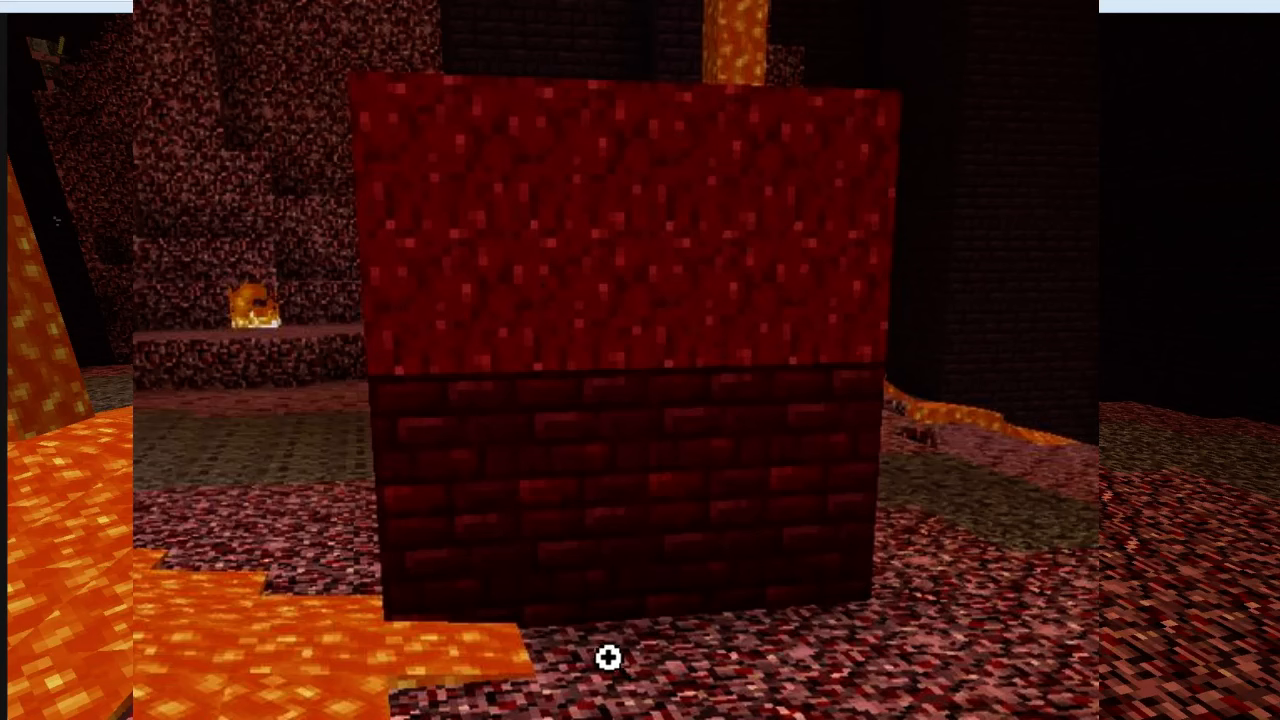
mouse_move(1010, 683)
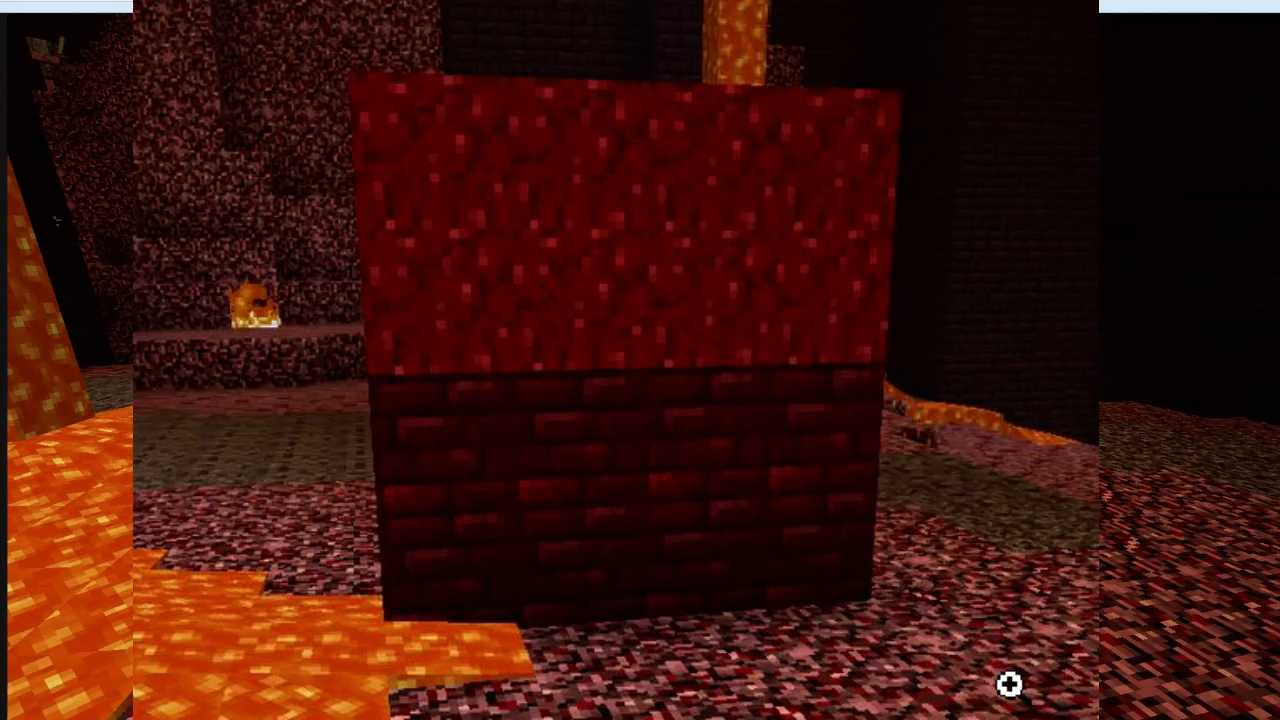